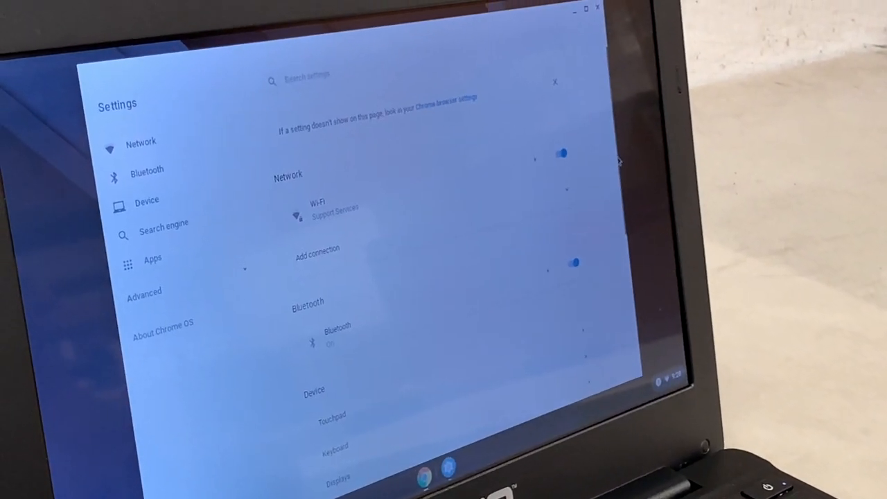
Step: Select the Franklin R717a 6D16 network and connect with the entered password
left_click(318, 211)
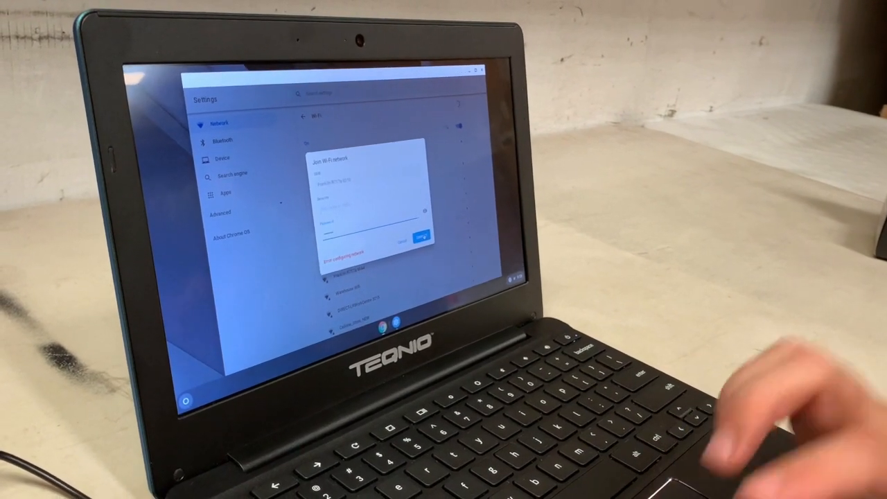
left_click(421, 237)
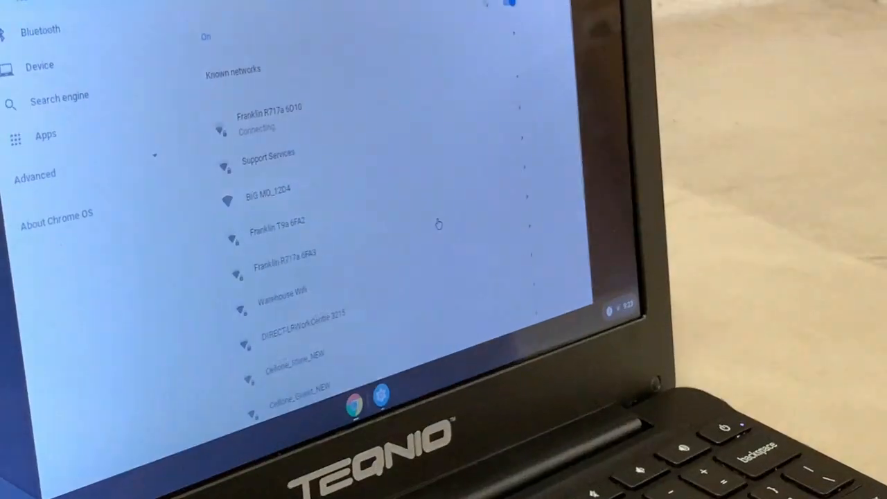